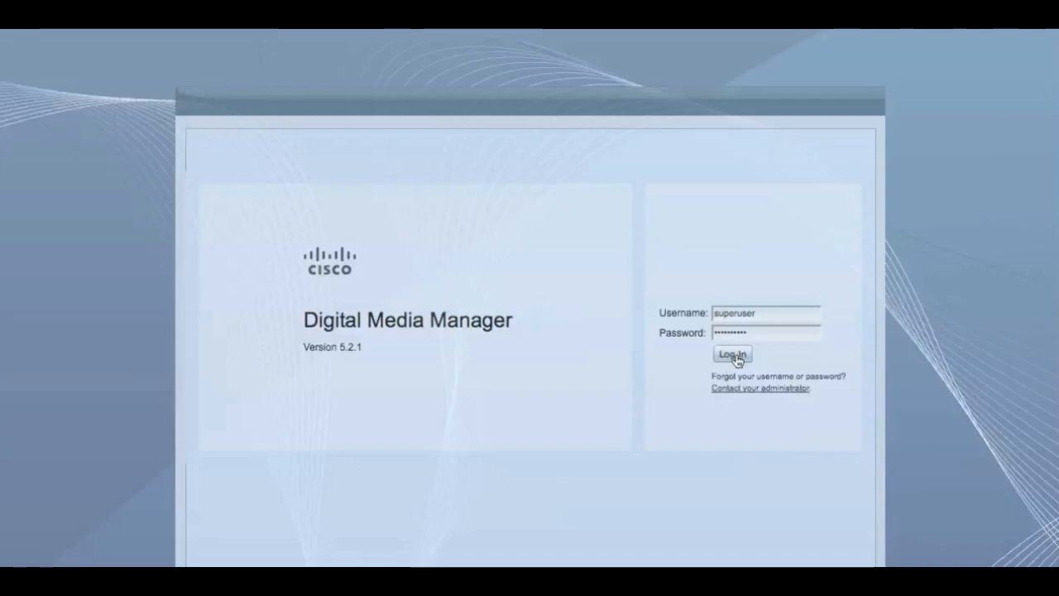
Sign in to Digital Media Manager 5.2.1 with the superuser credentials.
left_click(732, 354)
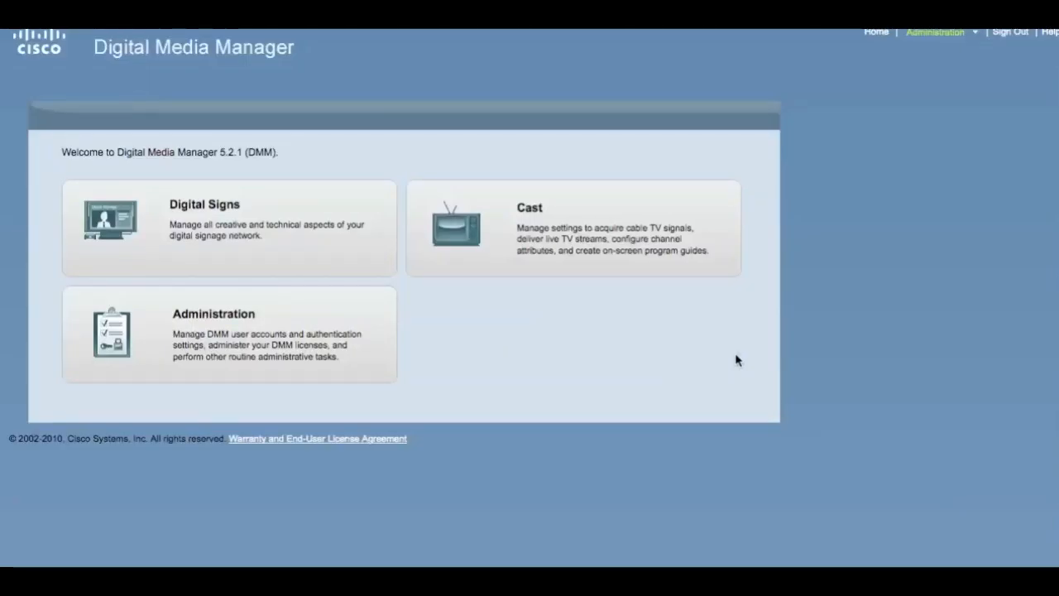
mouse_move(263, 327)
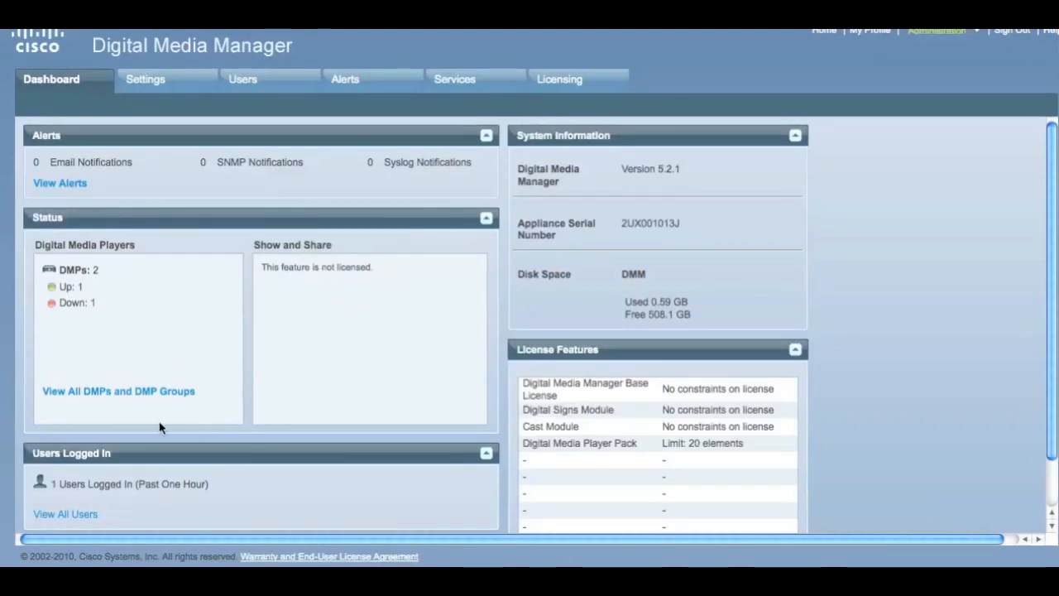
mouse_move(69, 335)
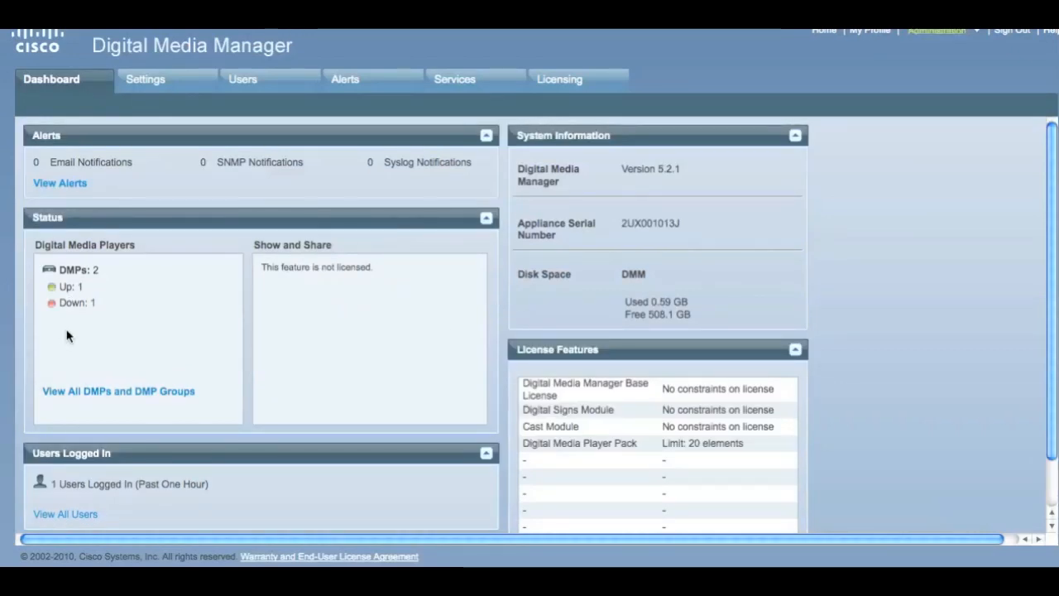
mouse_move(149, 471)
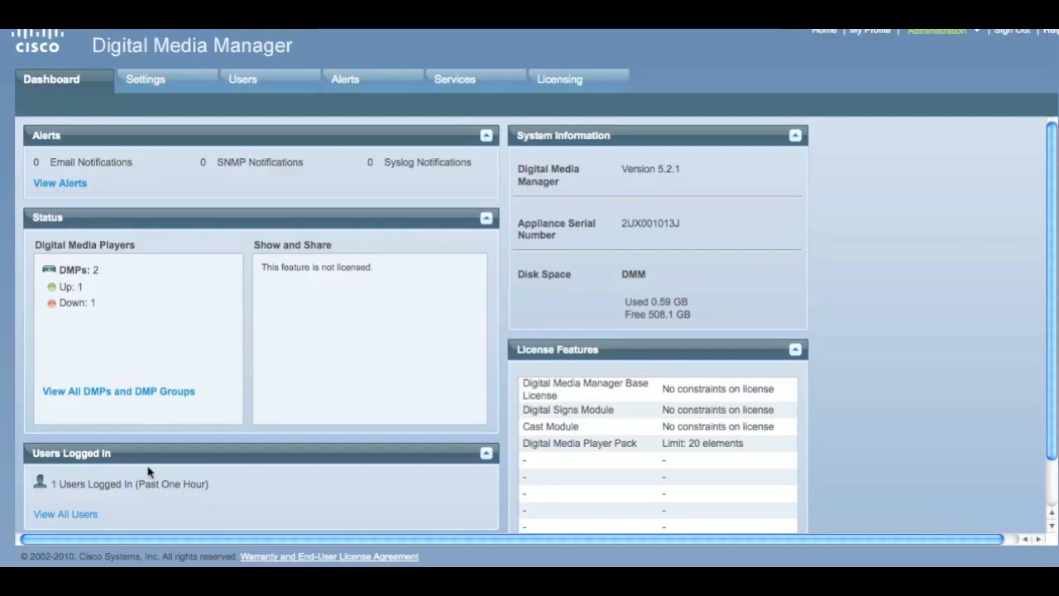
mouse_move(160, 502)
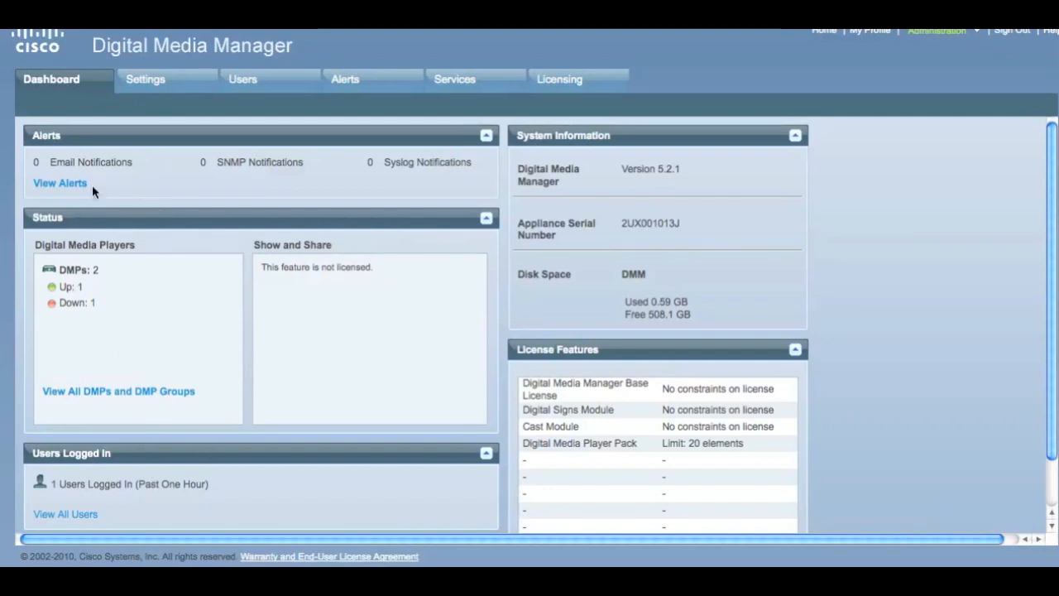
Show All Users, listing 26 accounts split into Admin and ReadOnly roles.
left_click(242, 79)
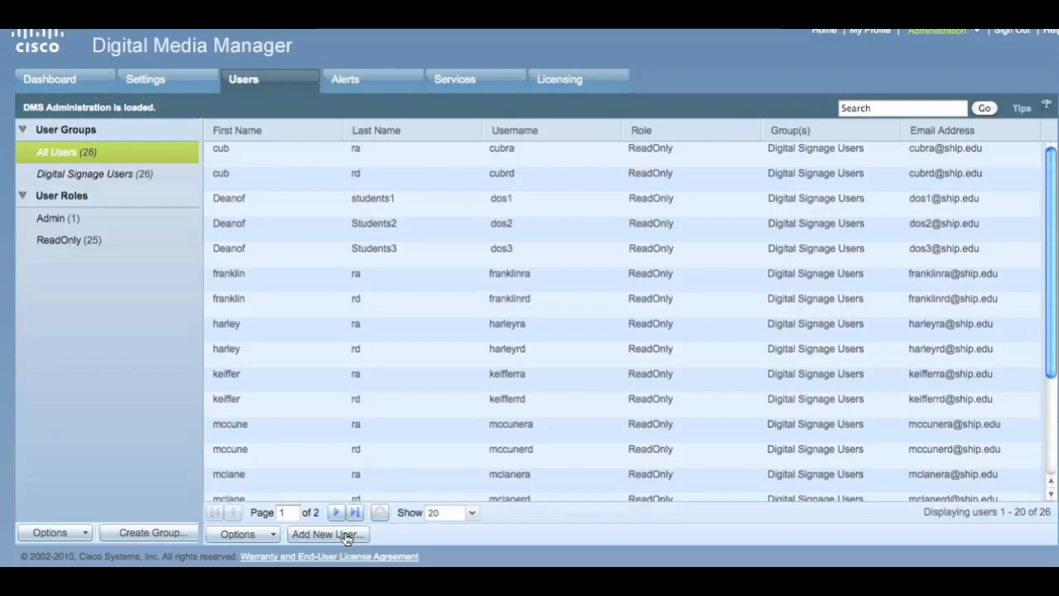
Add ReadOnly user Sample User (username sampleuser) to Digital Signage Users and save.
left_click(327, 534)
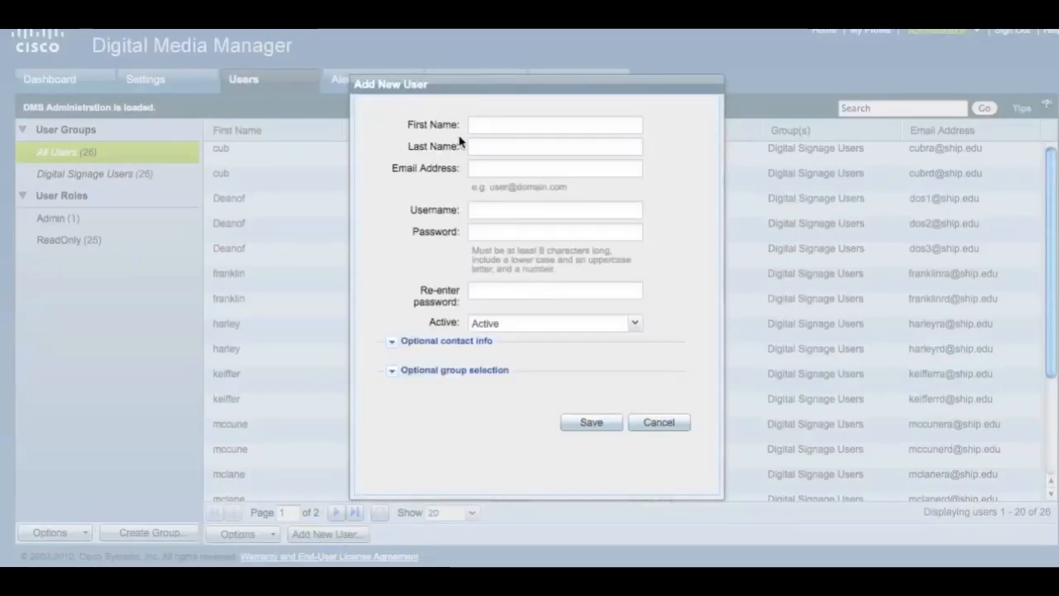
type("Sample")
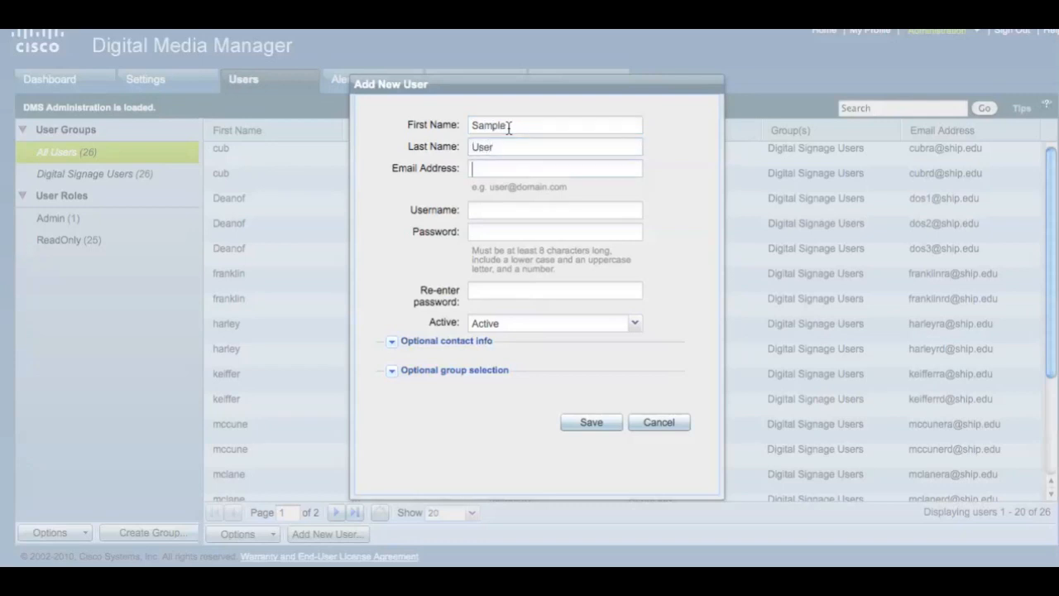
type("sample@us")
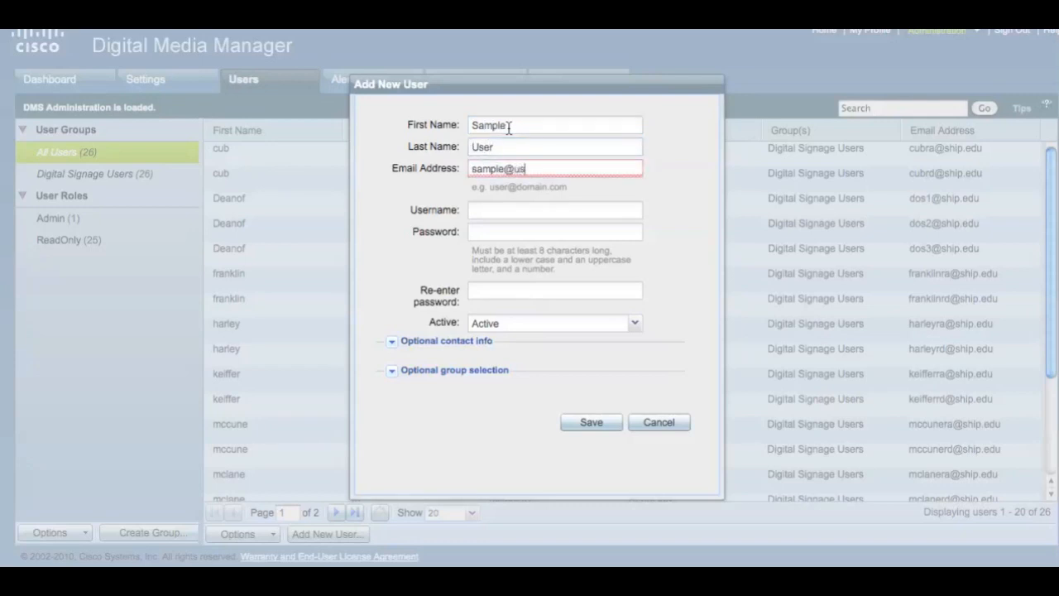
type("sampleuser")
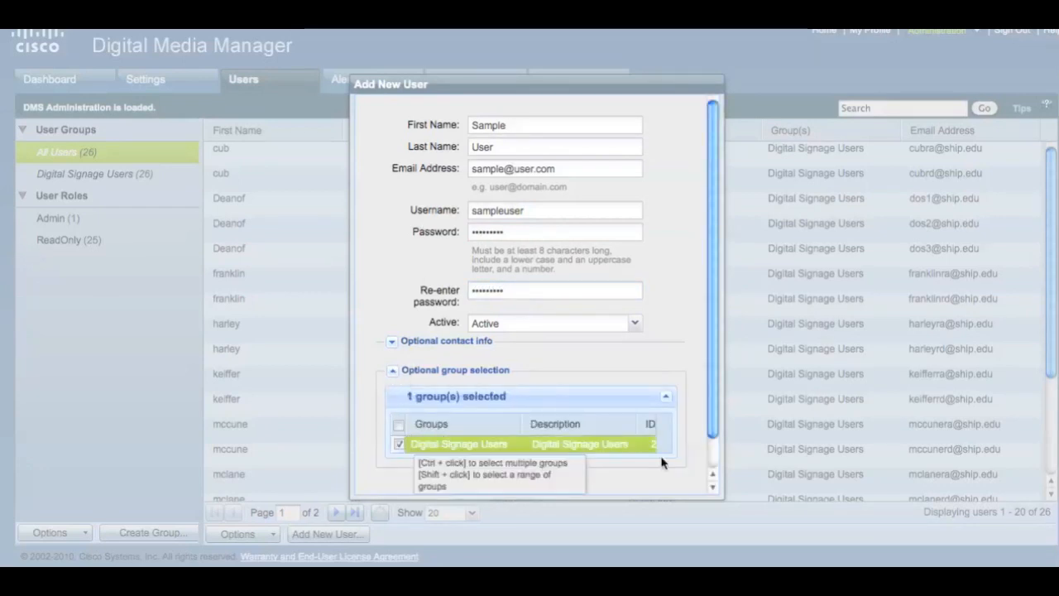
scroll("down", 3)
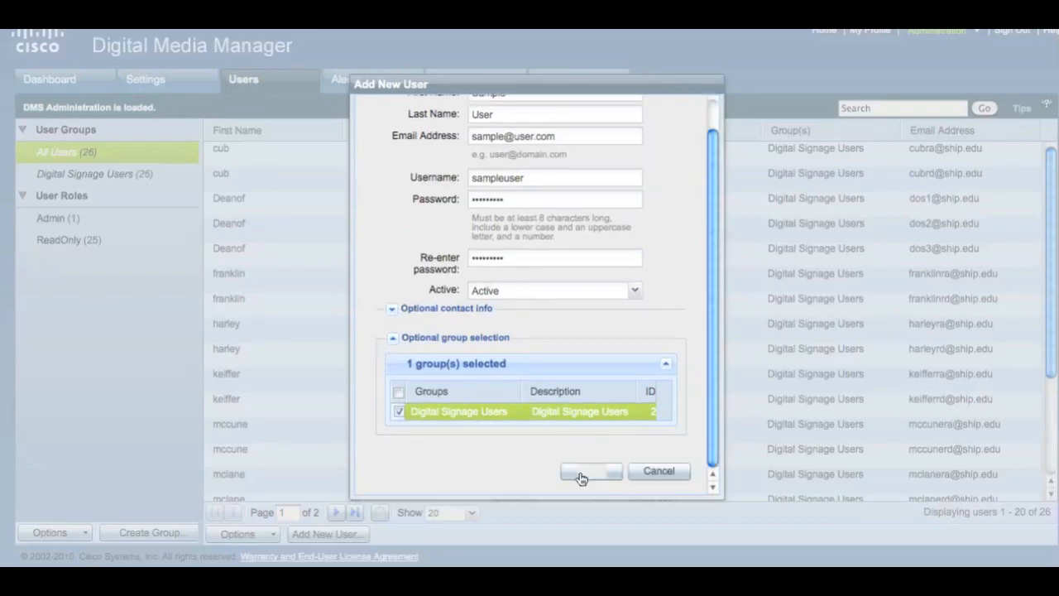
left_click(590, 470)
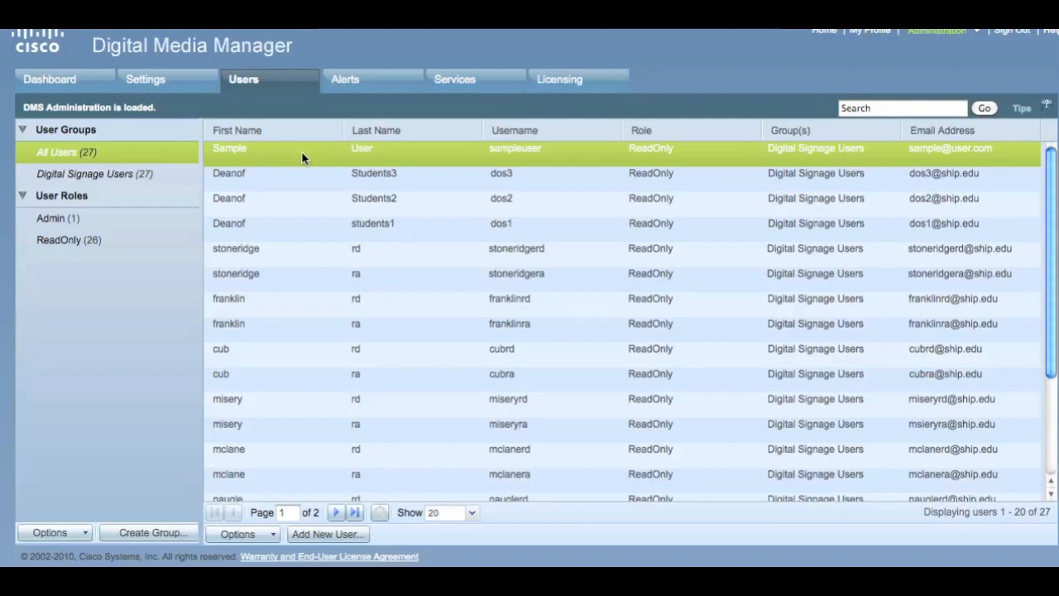
mouse_move(323, 81)
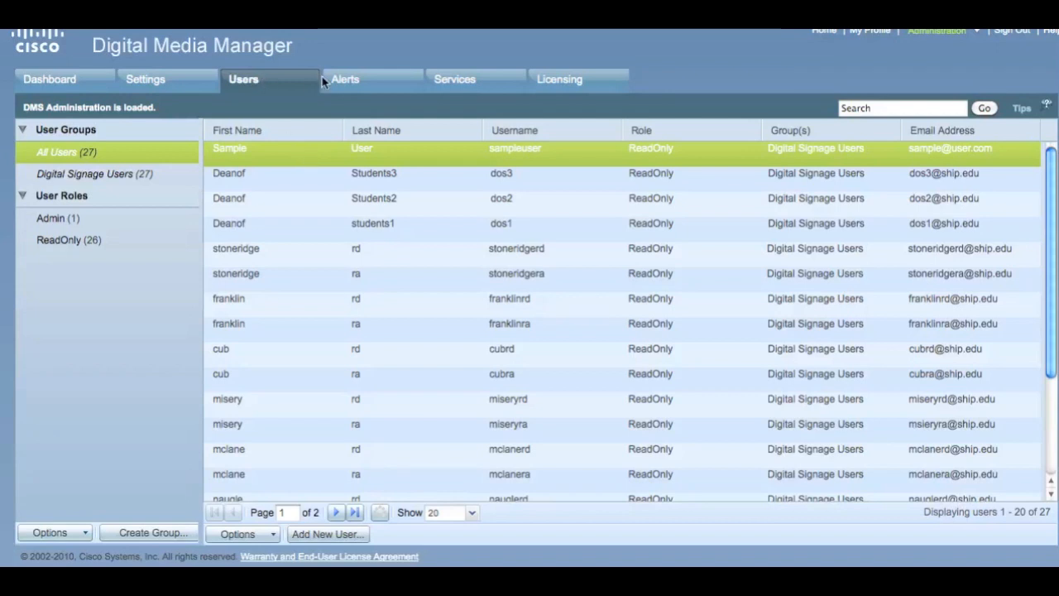
View the DMM Server services status, all running except scheduled backups.
left_click(455, 79)
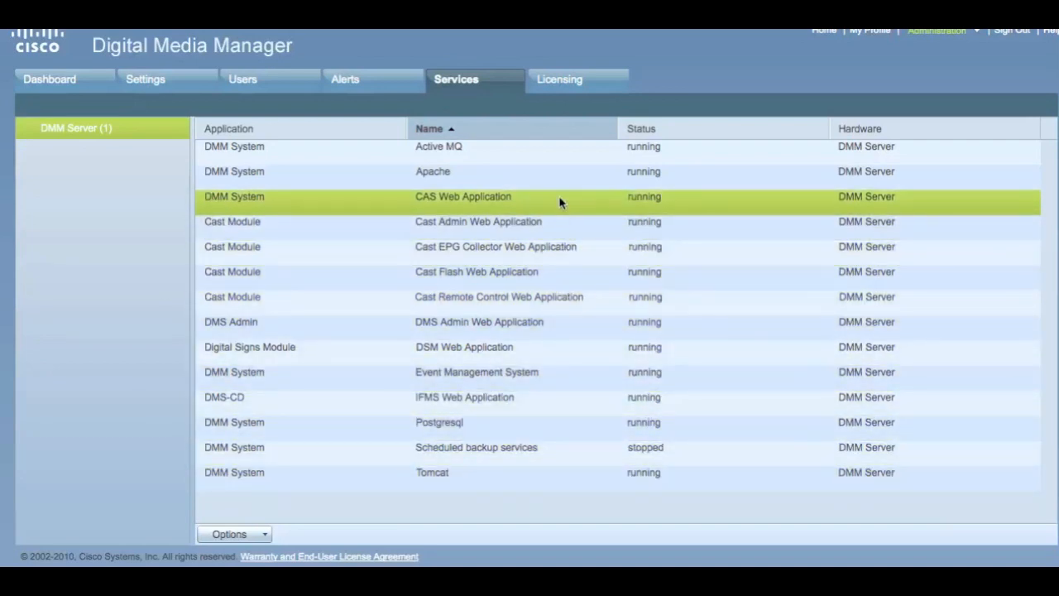
Reveal the Restart Server option, then switch to the Digital Signs dashboard.
left_click(229, 534)
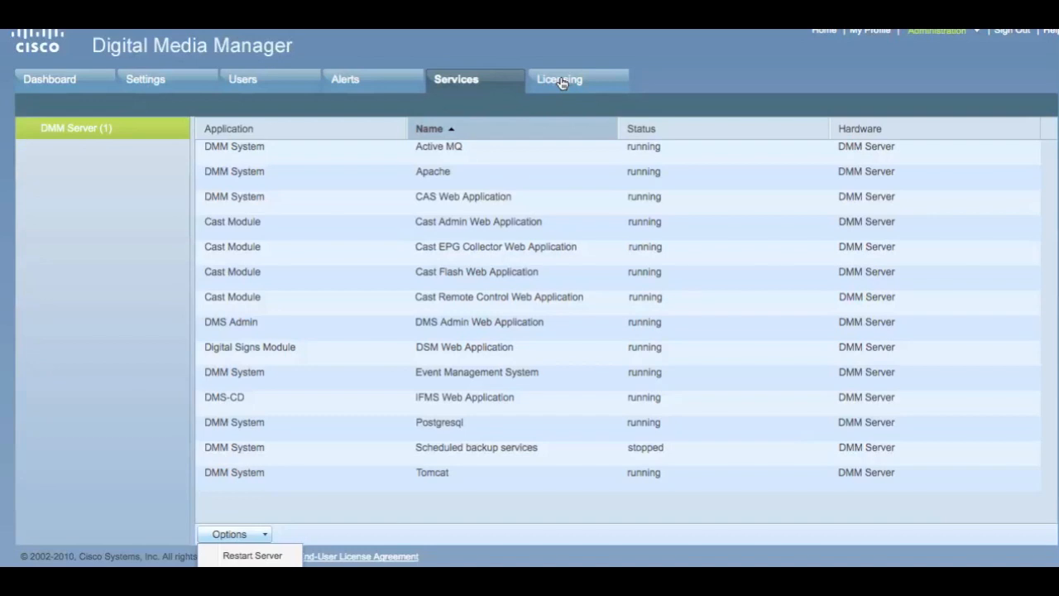
mouse_move(881, 48)
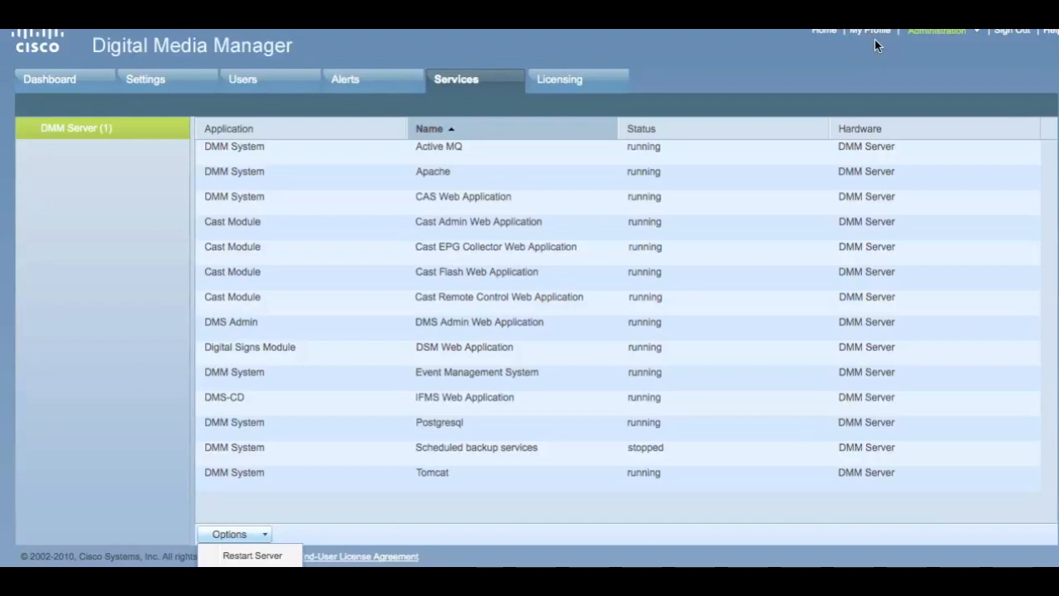
mouse_move(927, 35)
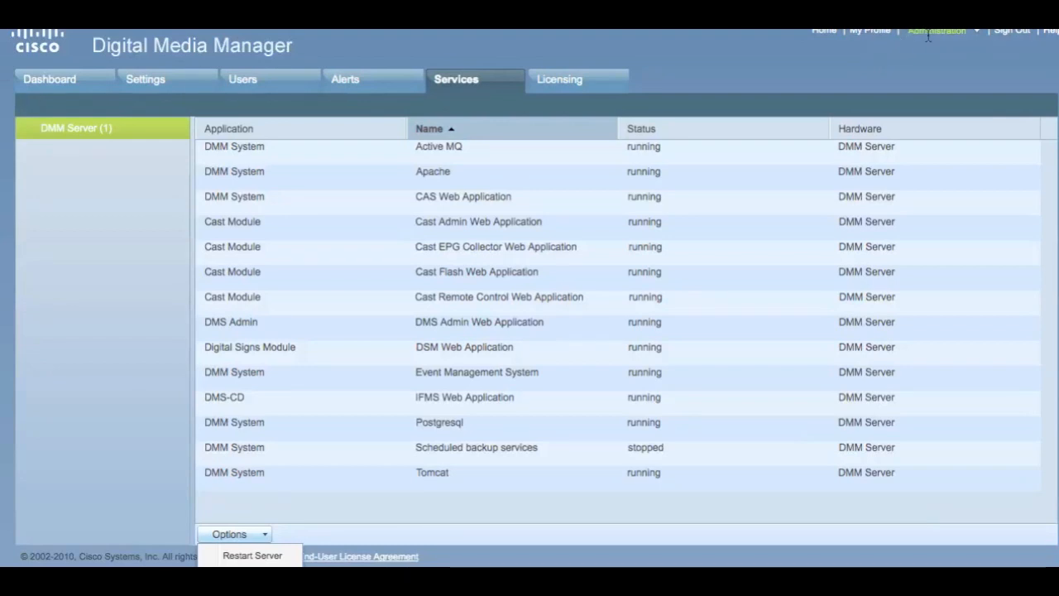
left_click(937, 31)
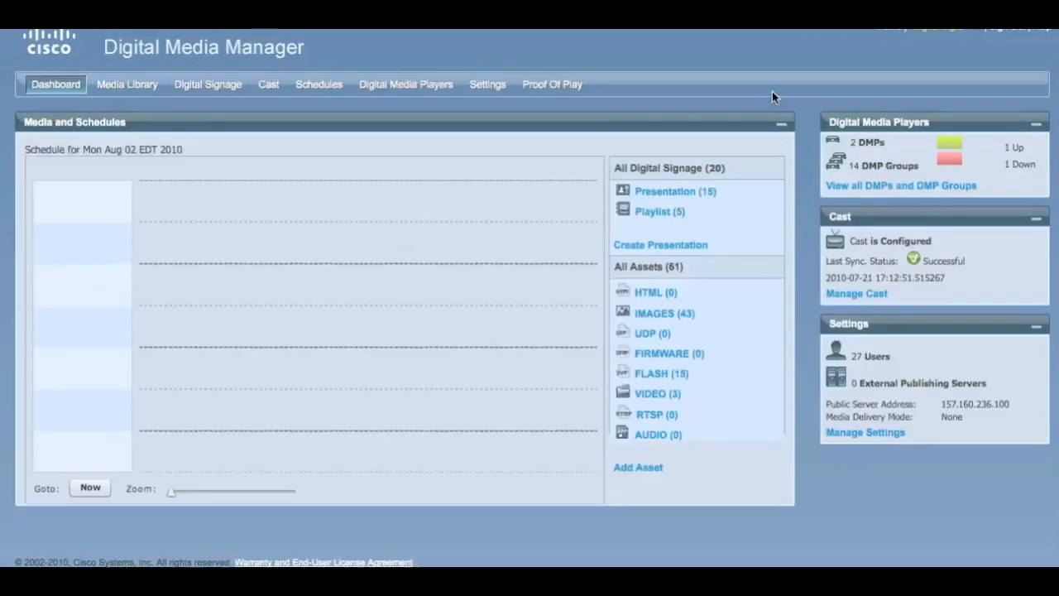
Zoom the schedule timeline, then bring up the Media Library of 61 assets.
left_click_drag(170, 491, 209, 491)
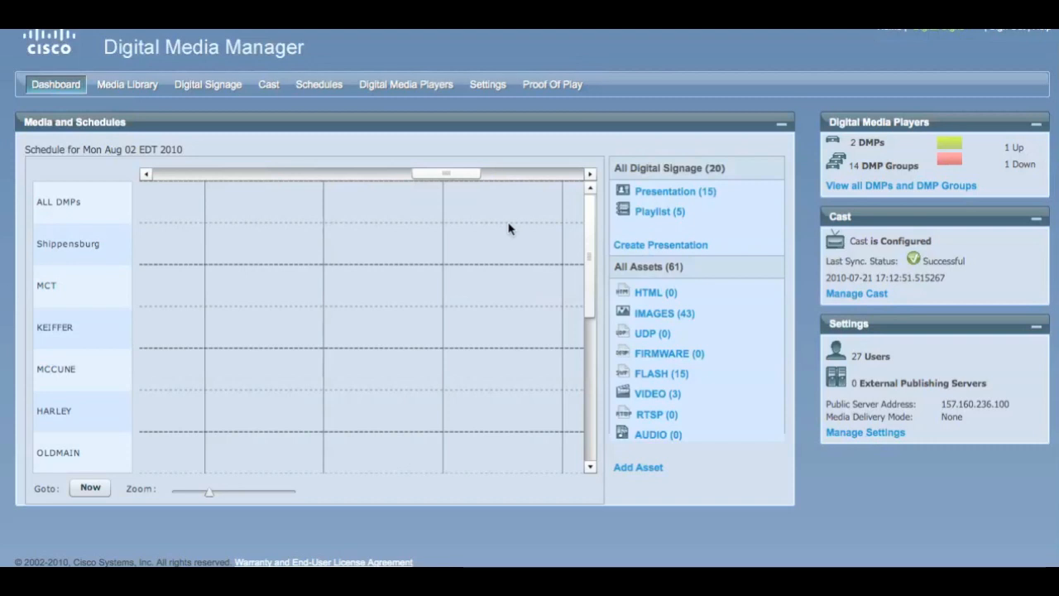
mouse_move(528, 231)
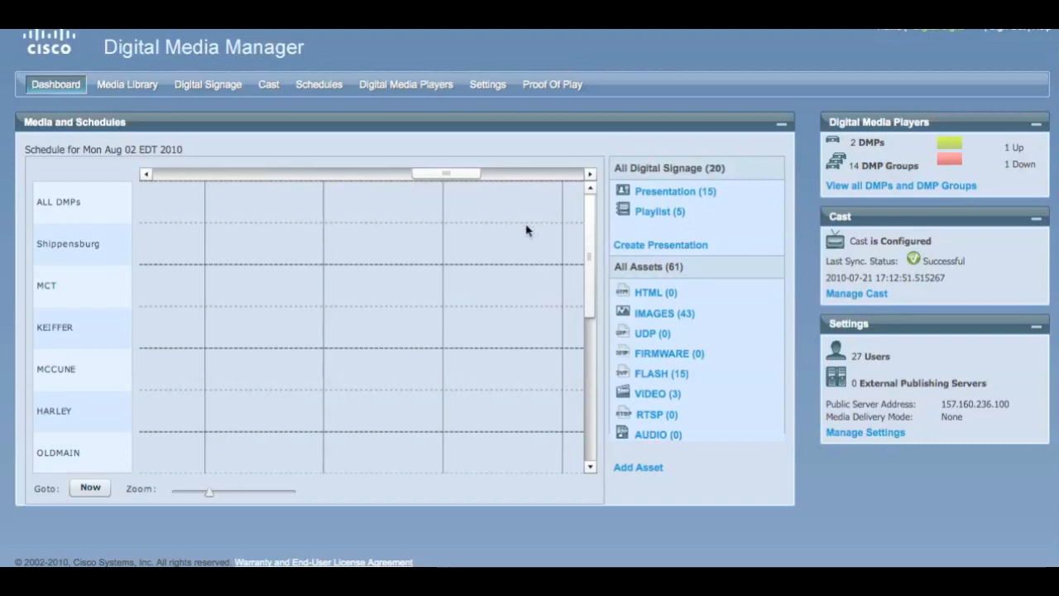
mouse_move(360, 221)
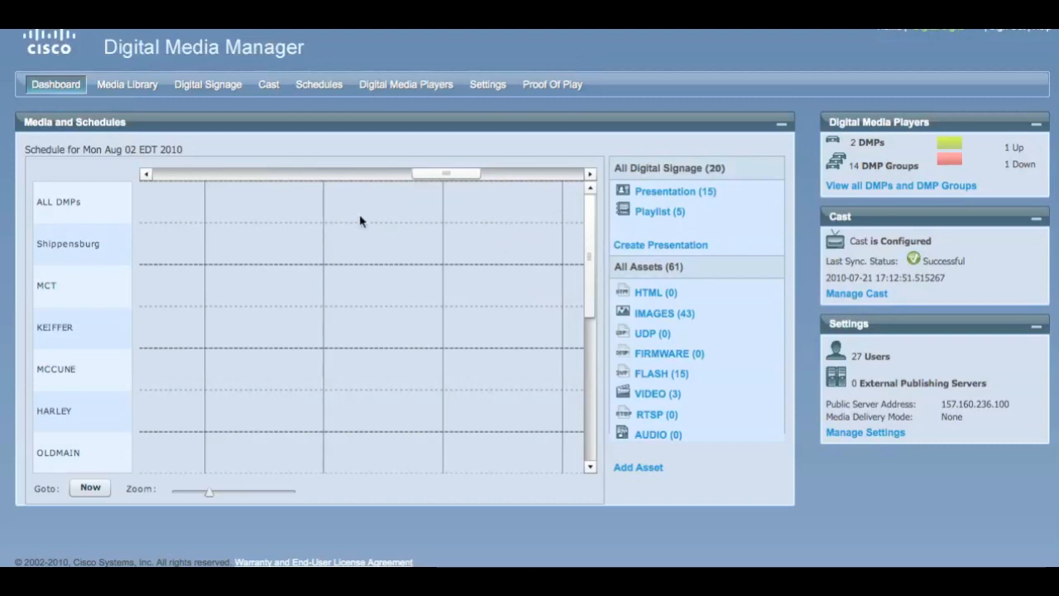
left_click(126, 84)
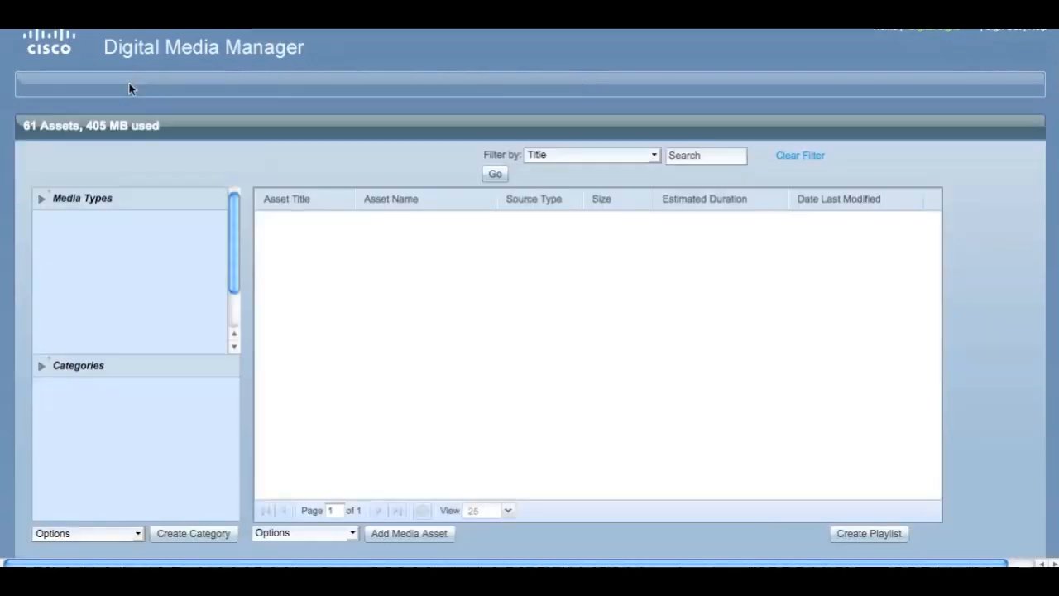
List the five PNG assets under Media and cancel deleting asset t1.
left_click(80, 389)
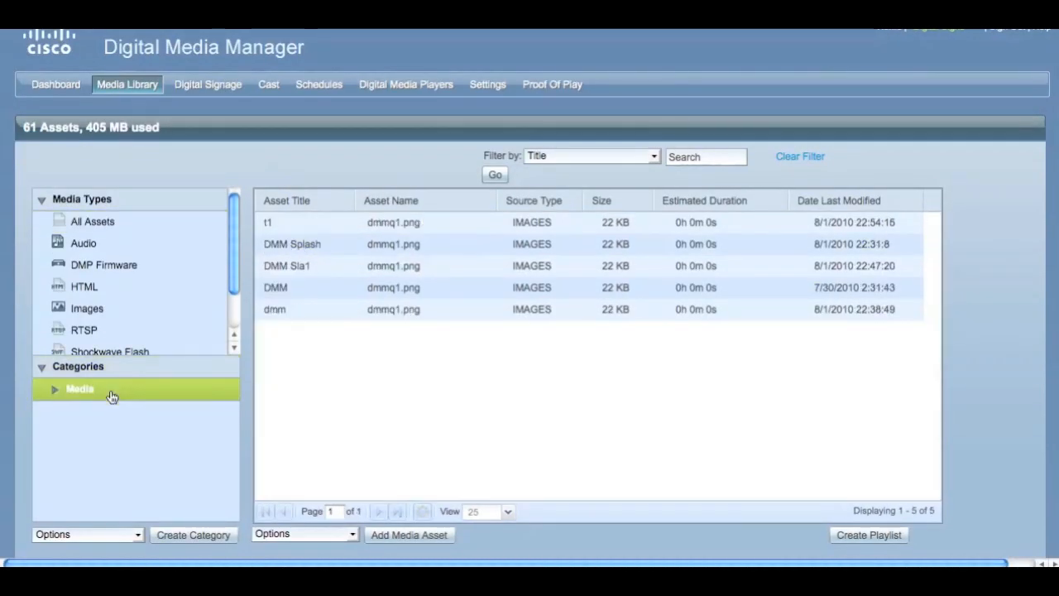
left_click(281, 222)
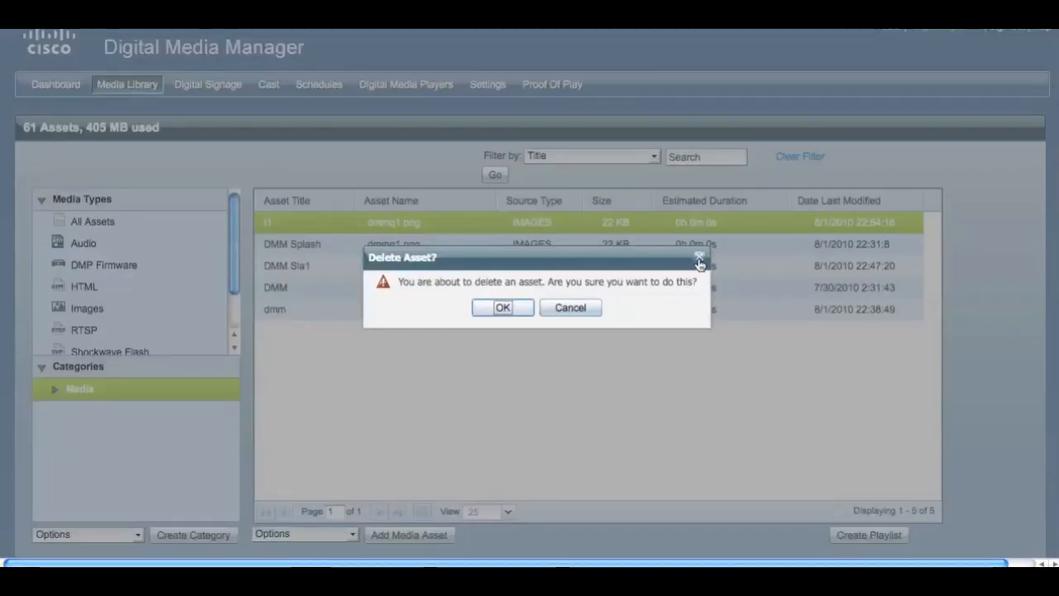
left_click(700, 259)
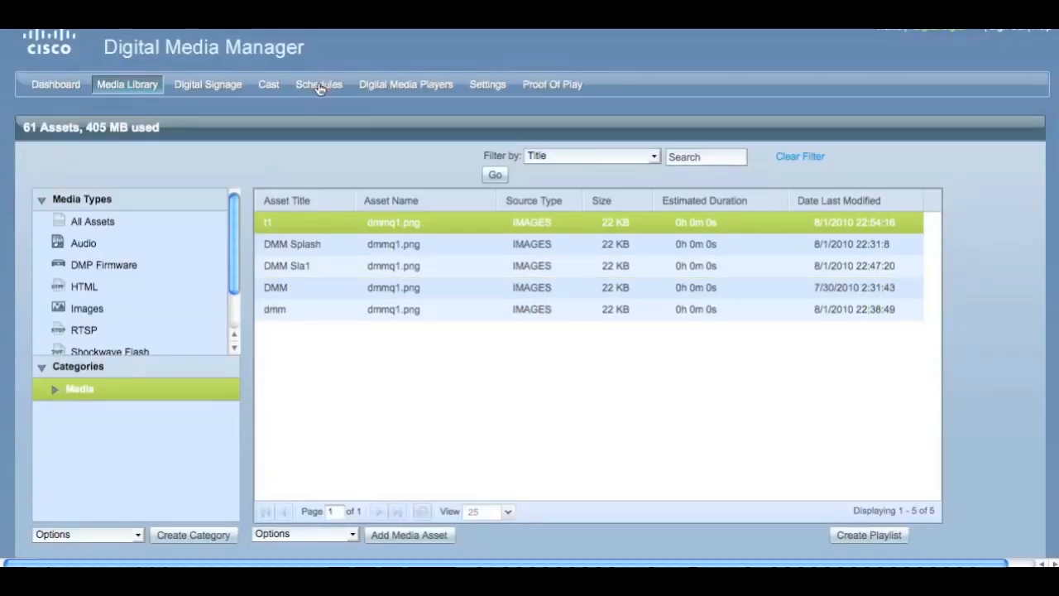
Start a Play Now Digital Signage event playing T1Playlist.
left_click(318, 83)
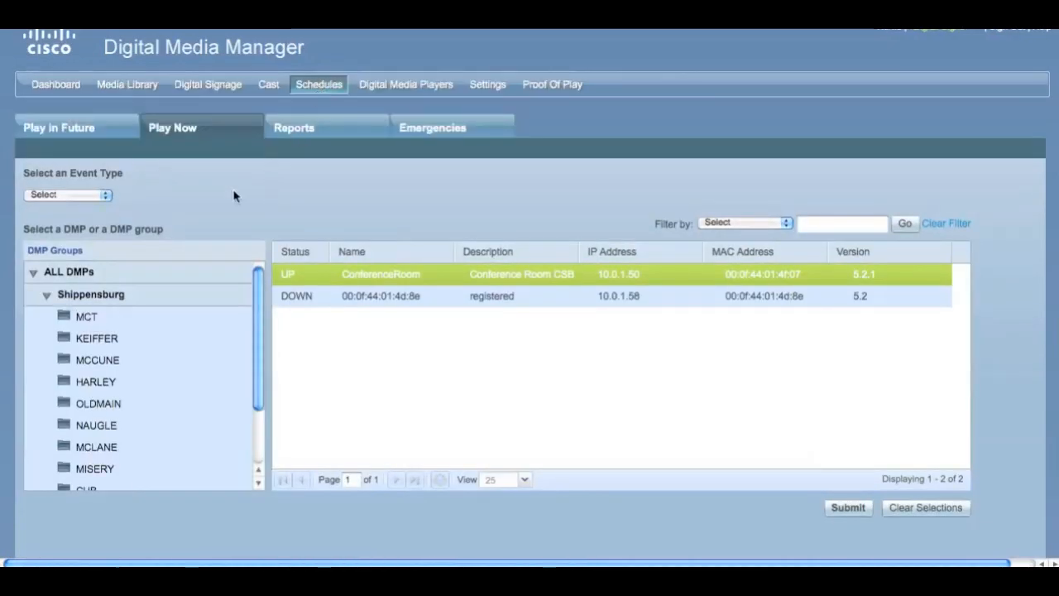
left_click(66, 195)
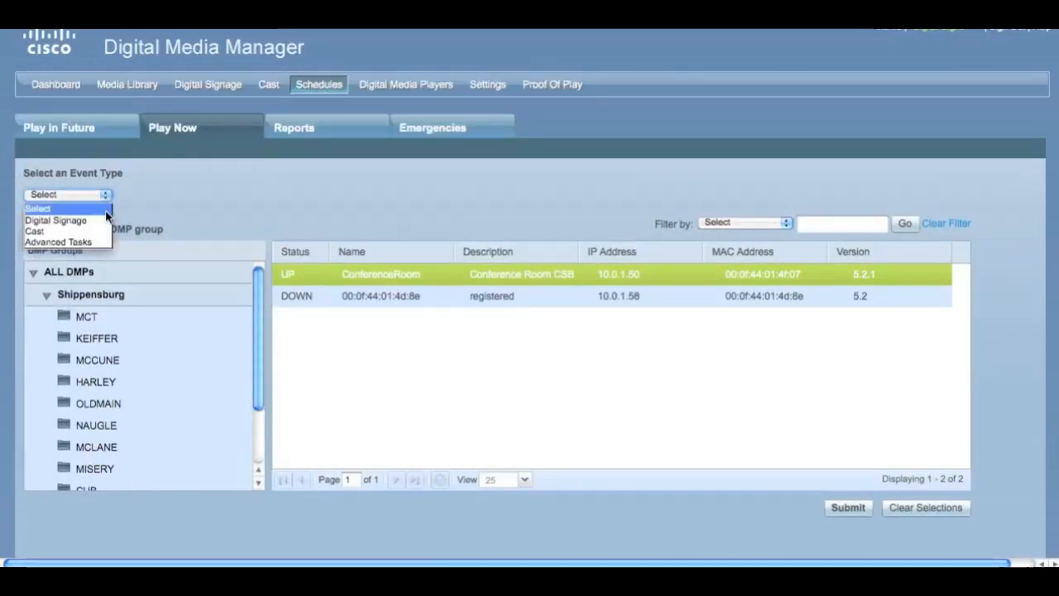
left_click(55, 219)
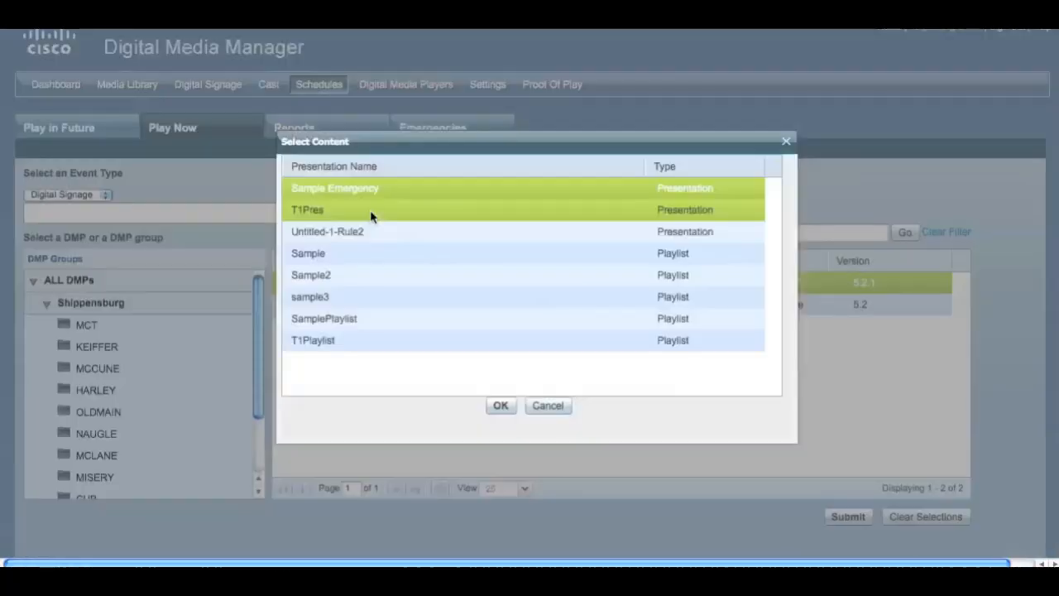
left_click(312, 340)
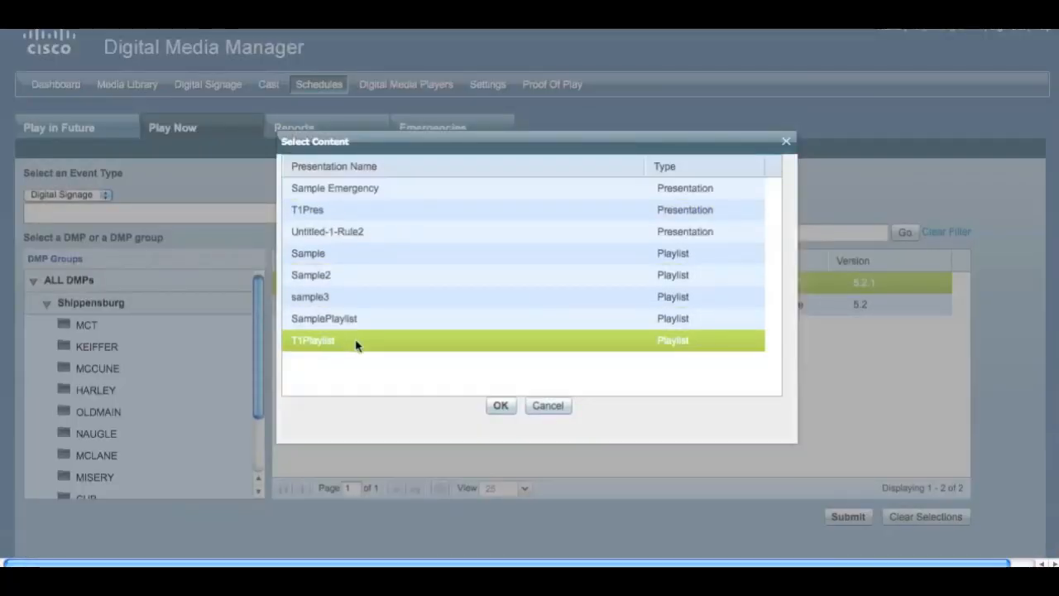
left_click(501, 405)
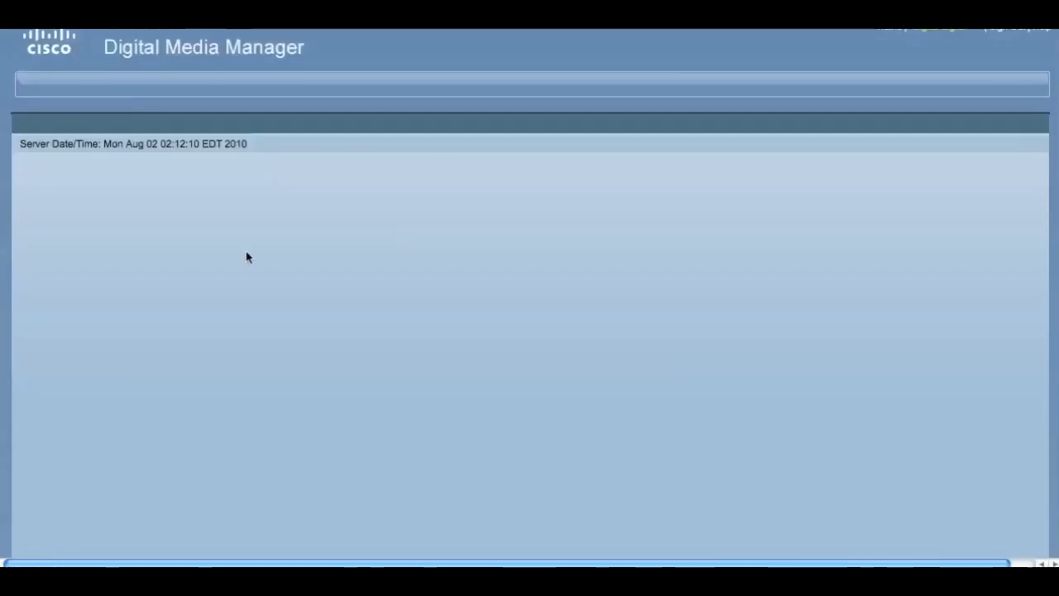
Open the Play in Future calendar at August 2, 2010 in Day View.
left_click(318, 83)
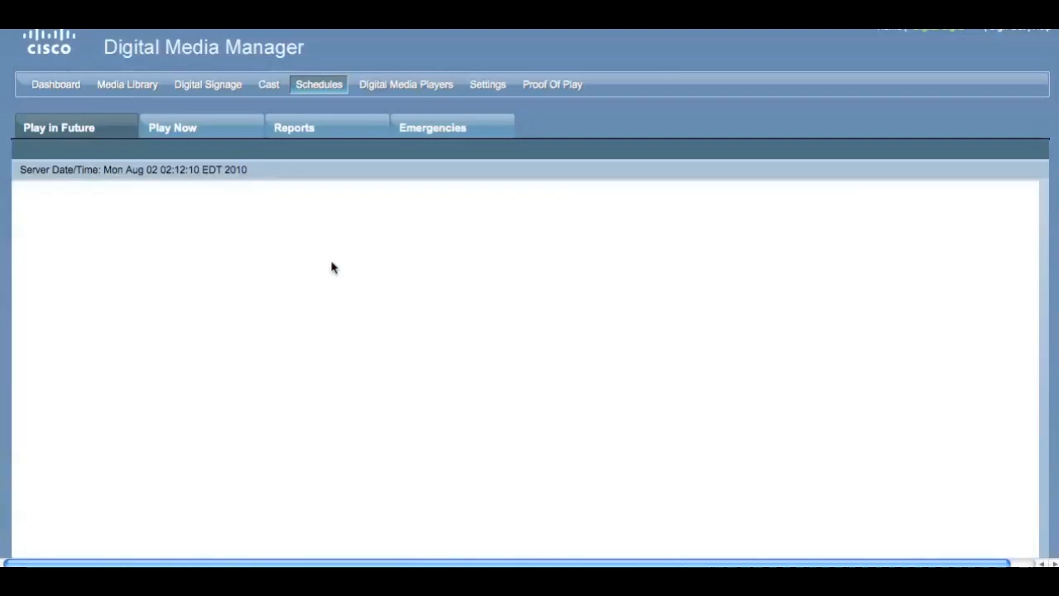
left_click(59, 127)
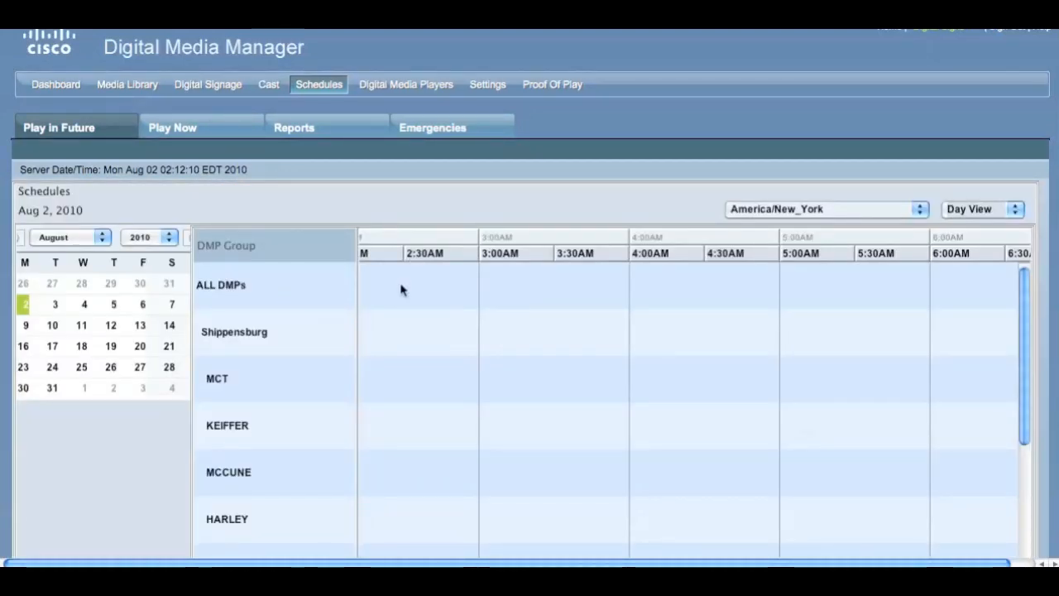
mouse_move(740, 370)
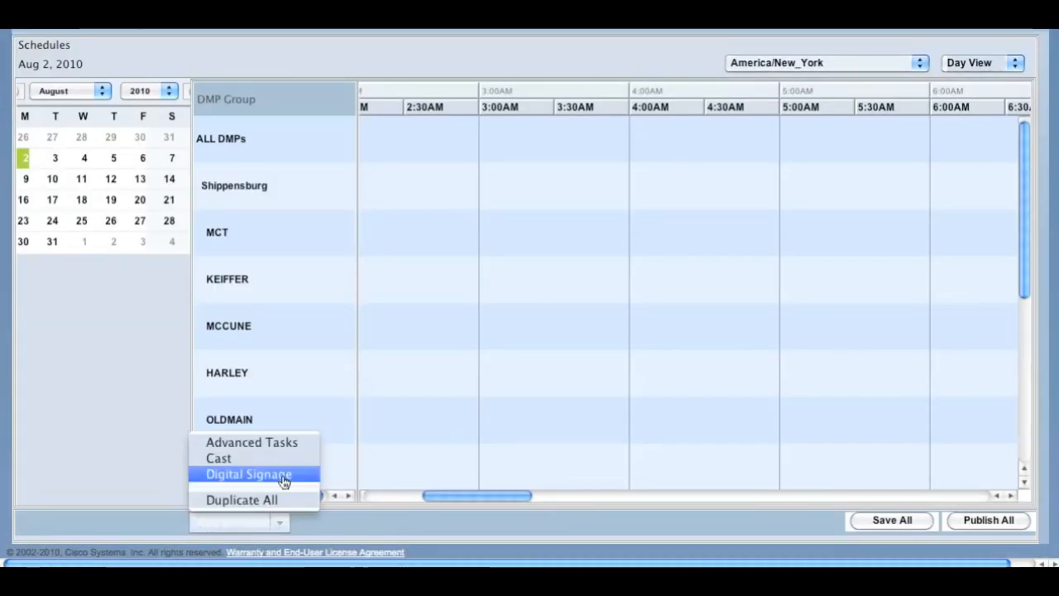
Schedule a digital signage presentation for ALL DMPs, stopping at 2:13 AM.
left_click(248, 474)
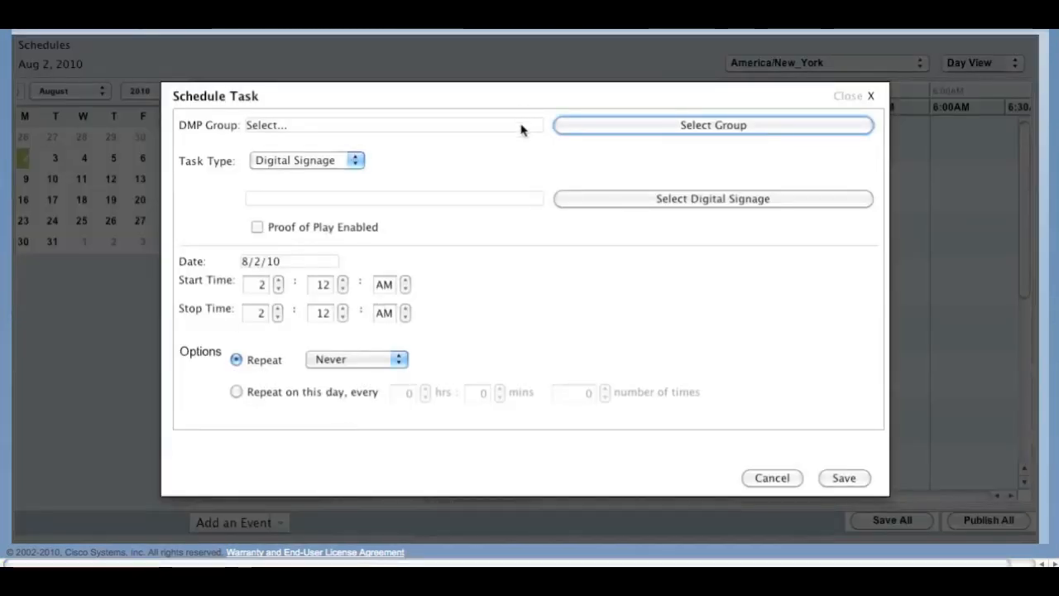
left_click(712, 124)
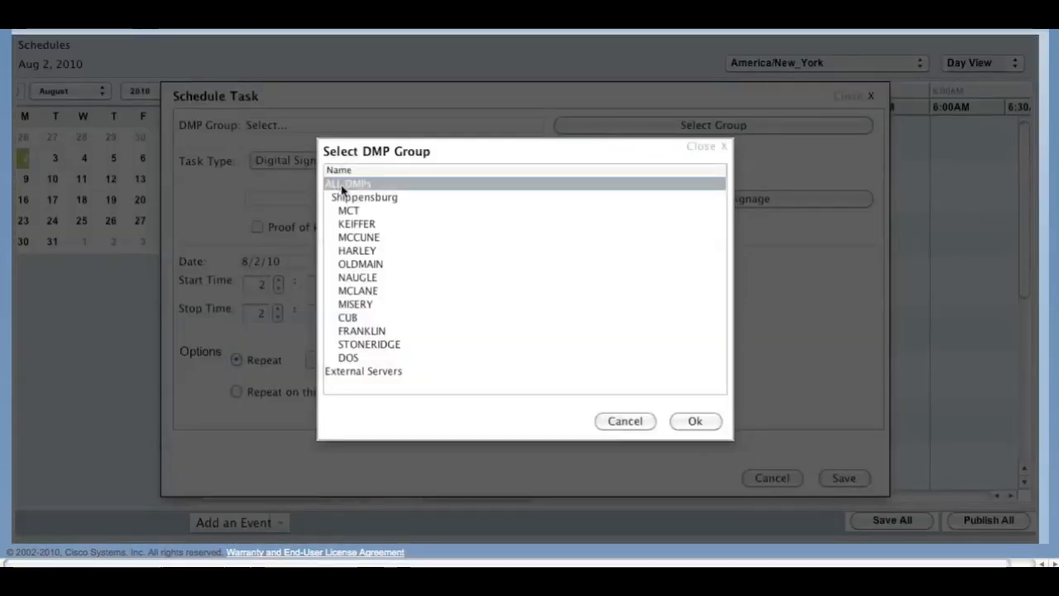
left_click(695, 421)
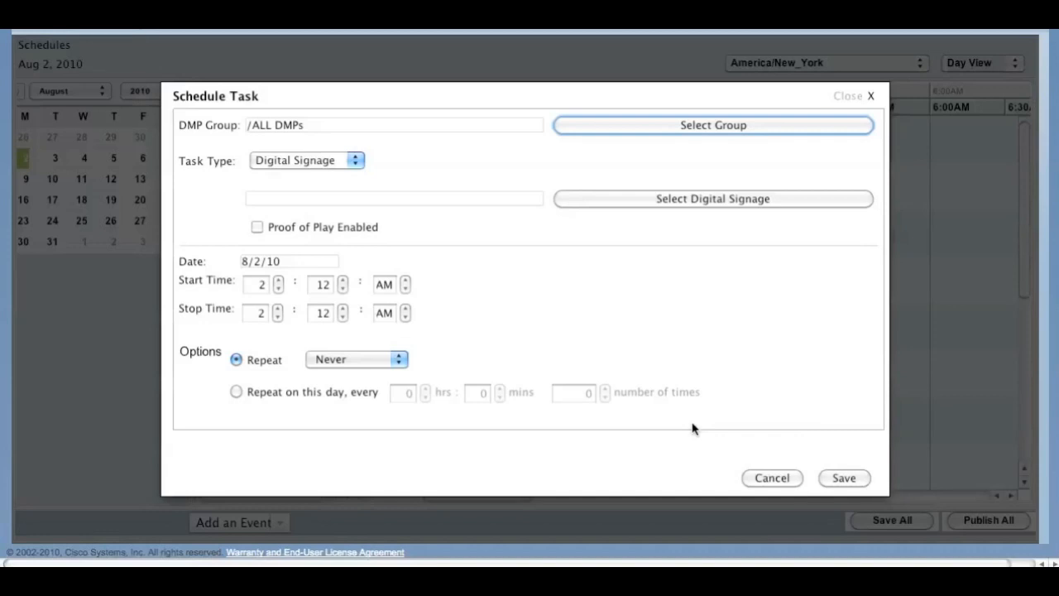
mouse_move(720, 429)
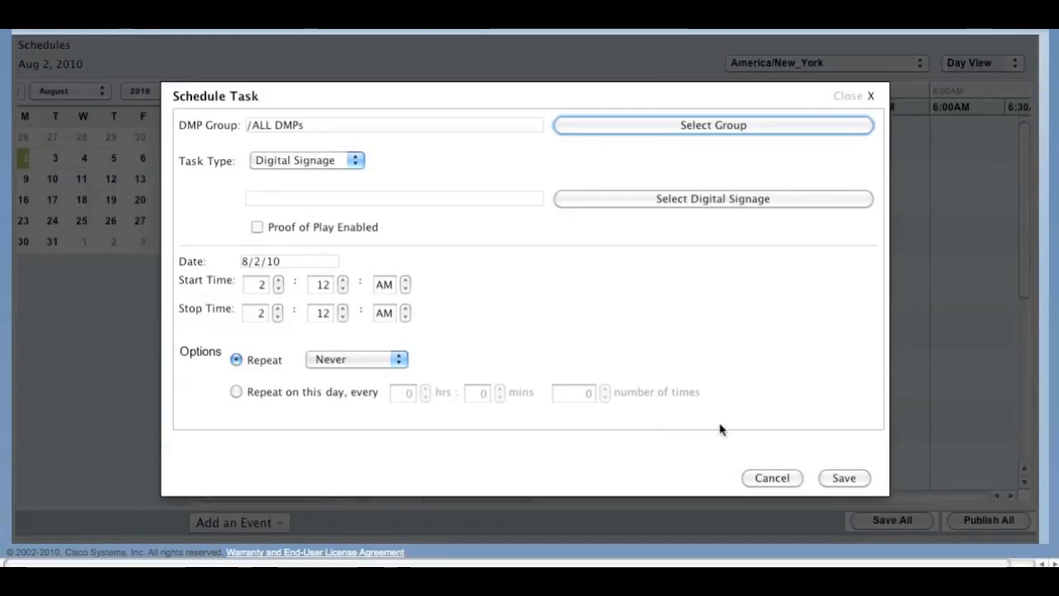
left_click(342, 308)
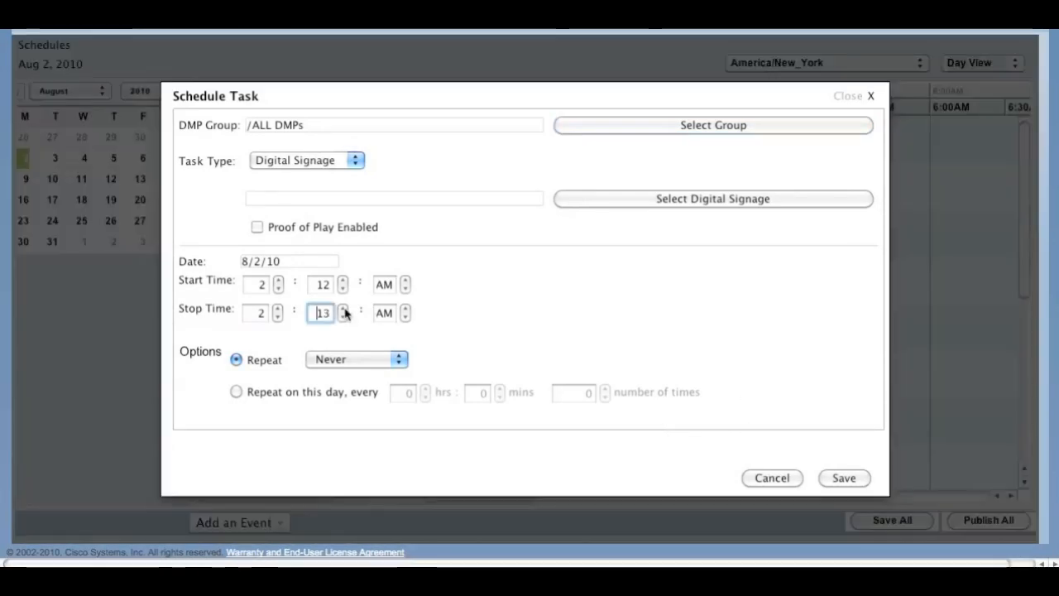
left_click(712, 198)
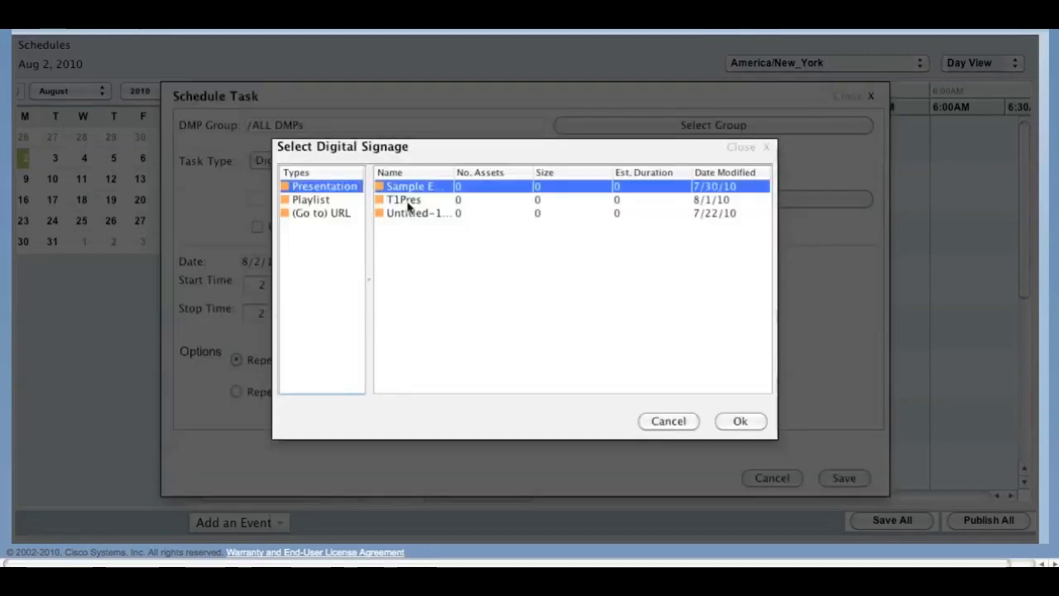
left_click(740, 421)
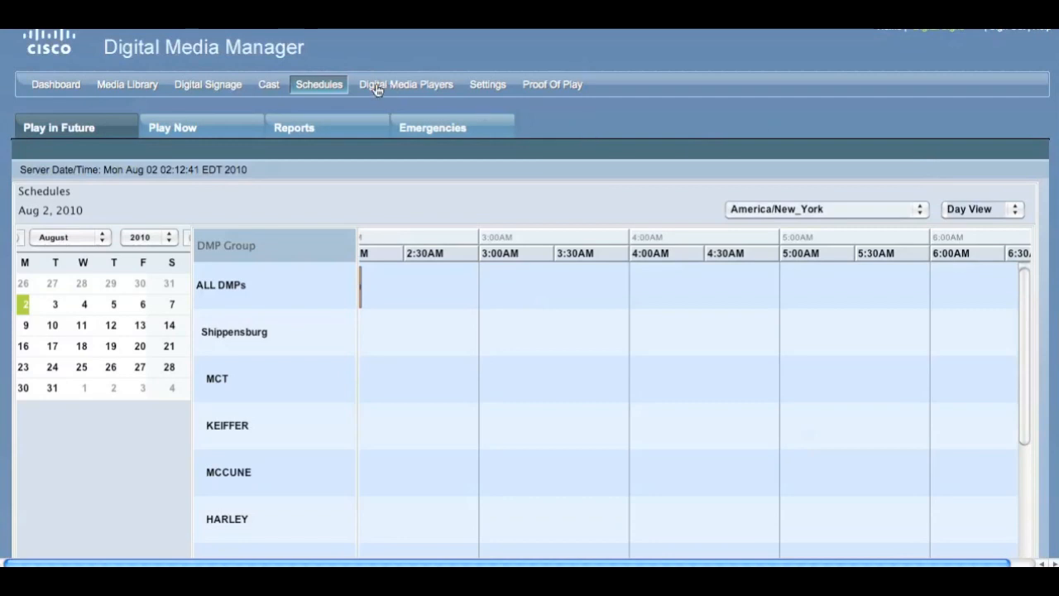
mouse_move(392, 88)
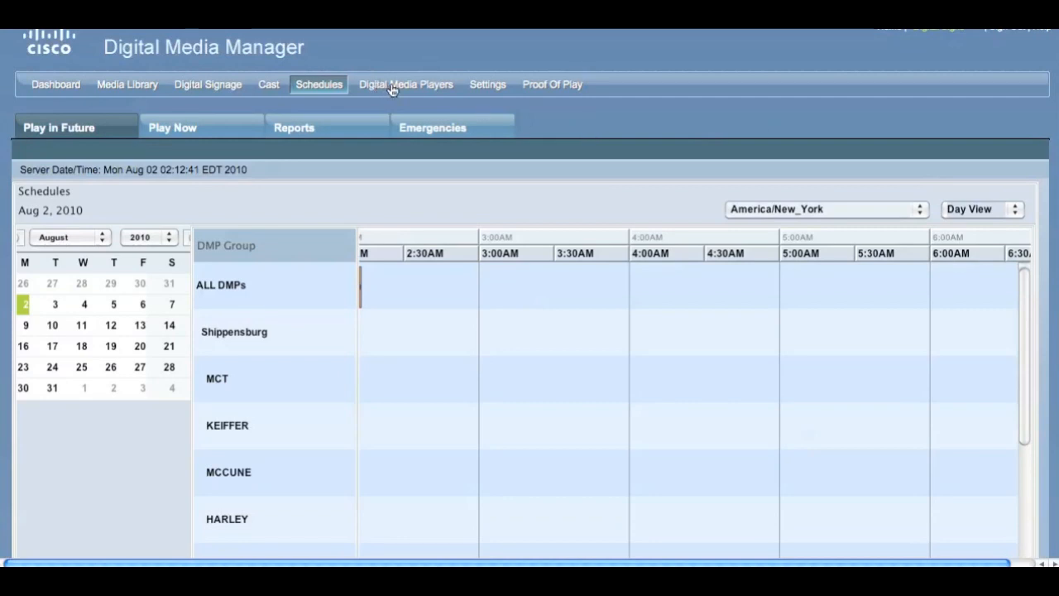
View the KEIFFER and Shippensburg DMP groups' player lists and their up/down status.
left_click(405, 84)
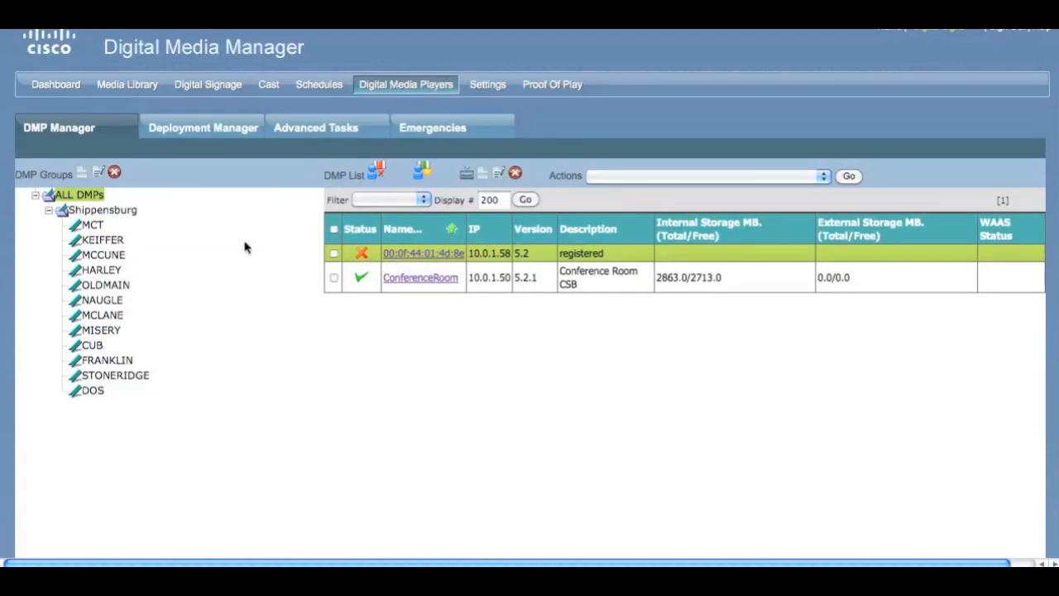
left_click(102, 239)
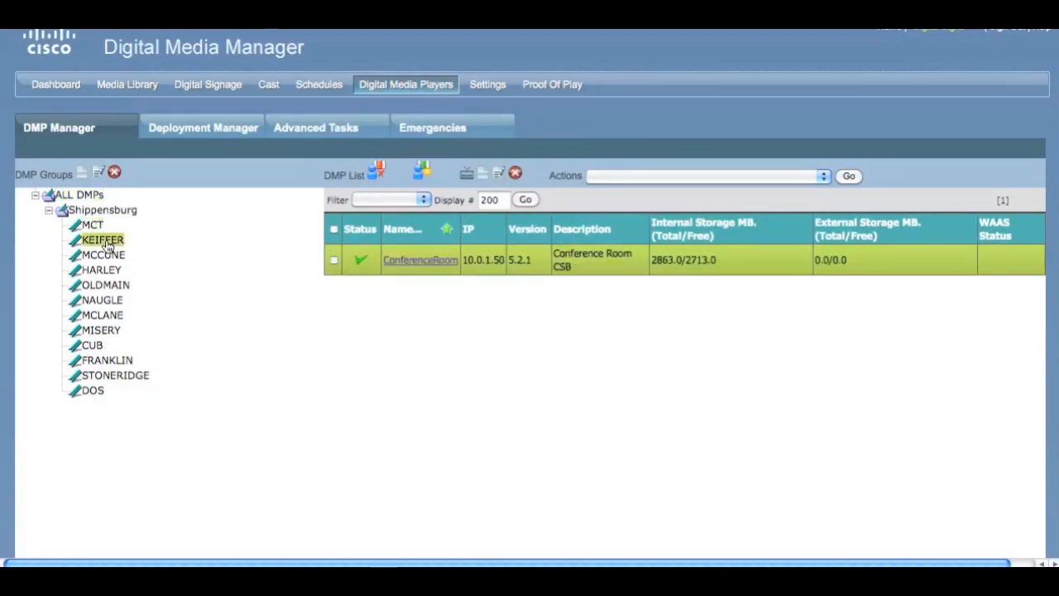
left_click(102, 255)
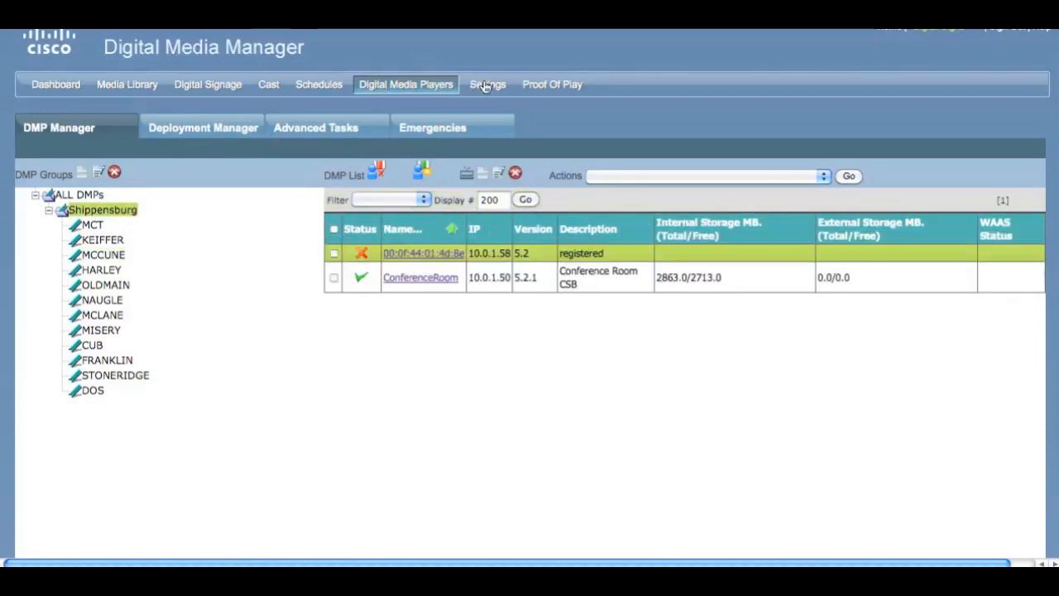
Show the Role dropdown options for user account cubra in User Accounts settings.
left_click(488, 84)
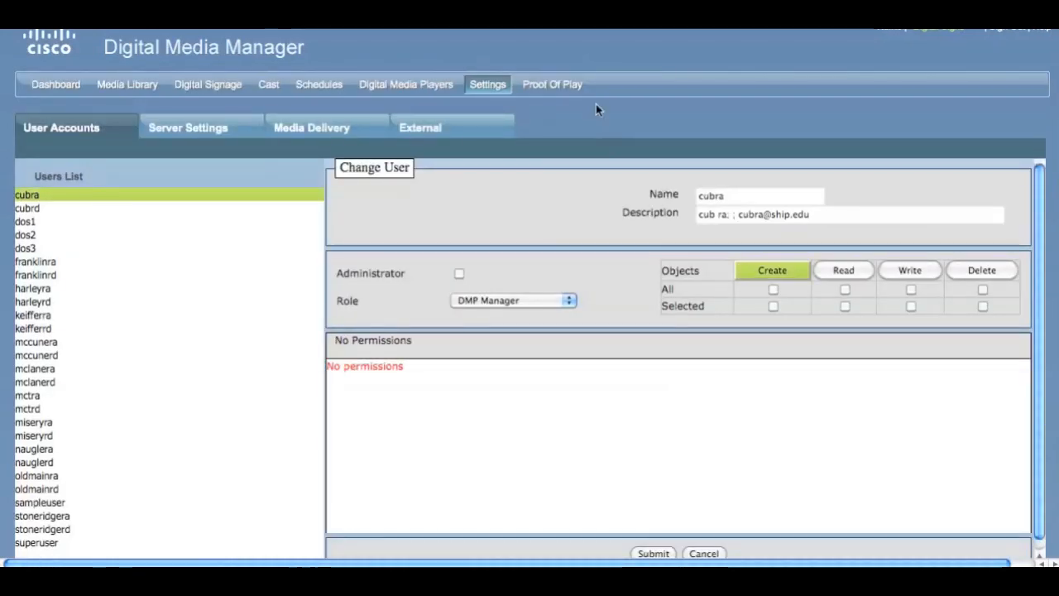
mouse_move(591, 110)
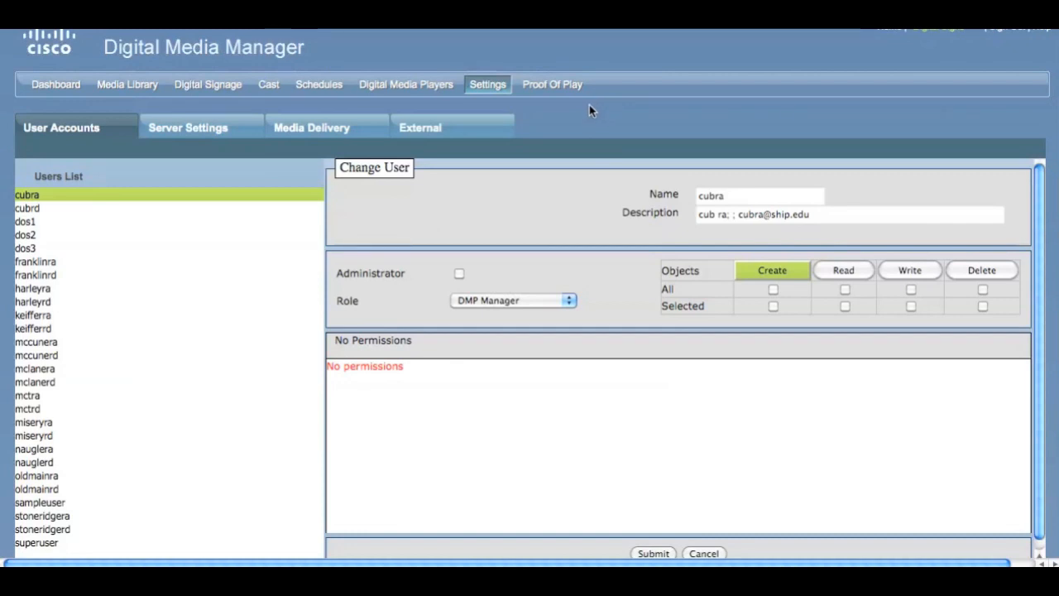
mouse_move(355, 252)
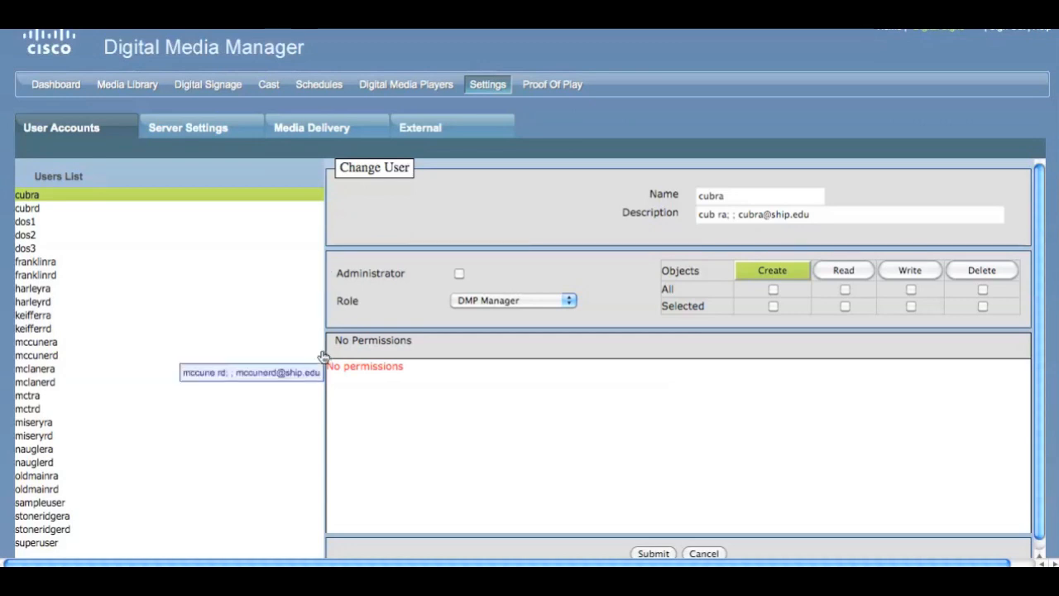
mouse_move(843, 93)
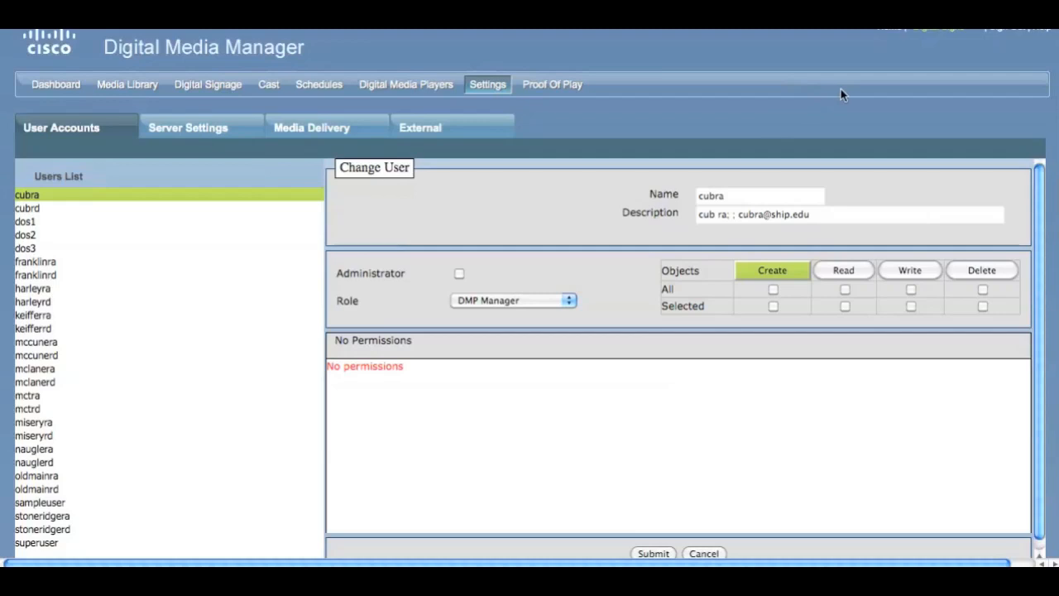
mouse_move(646, 255)
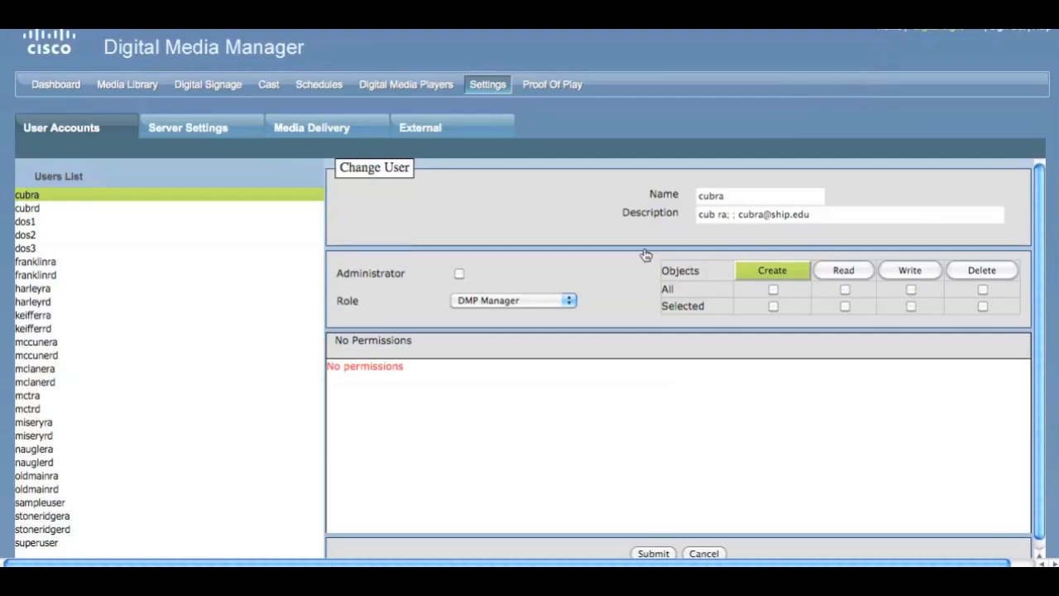
left_click(513, 300)
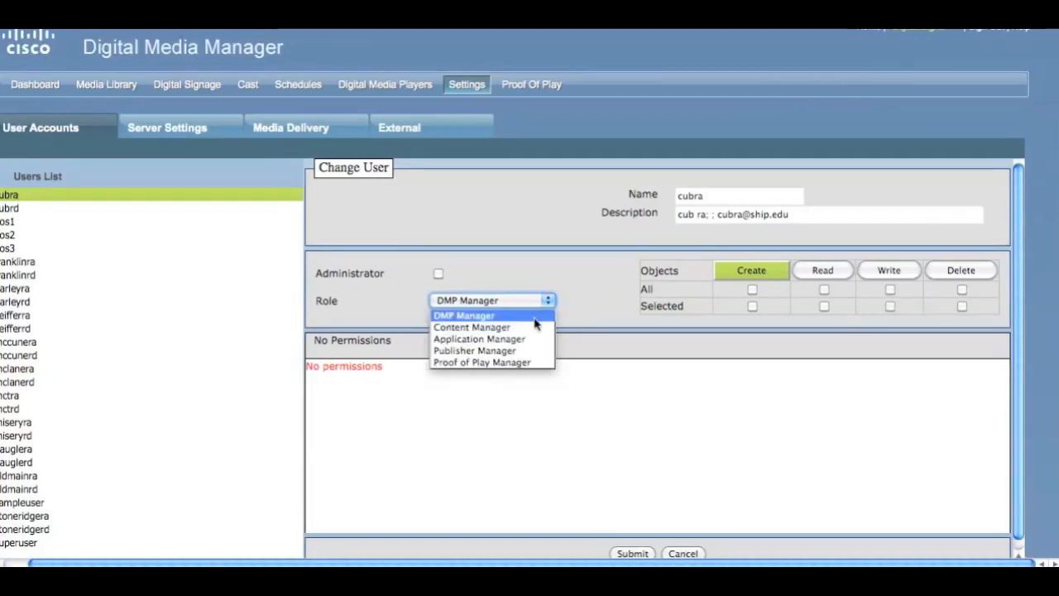